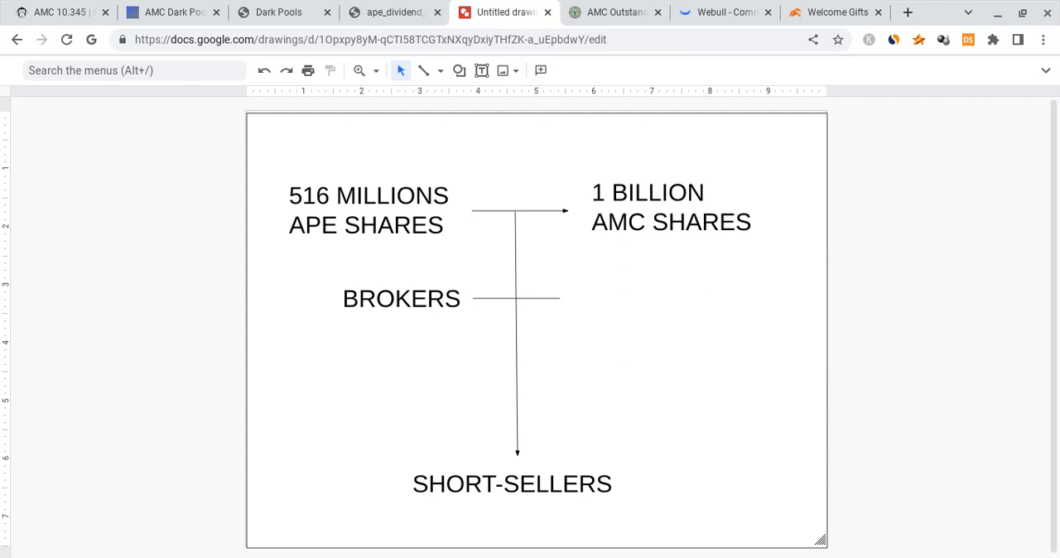
{"action": "mouse_move", "coordinate": [343, 200]}
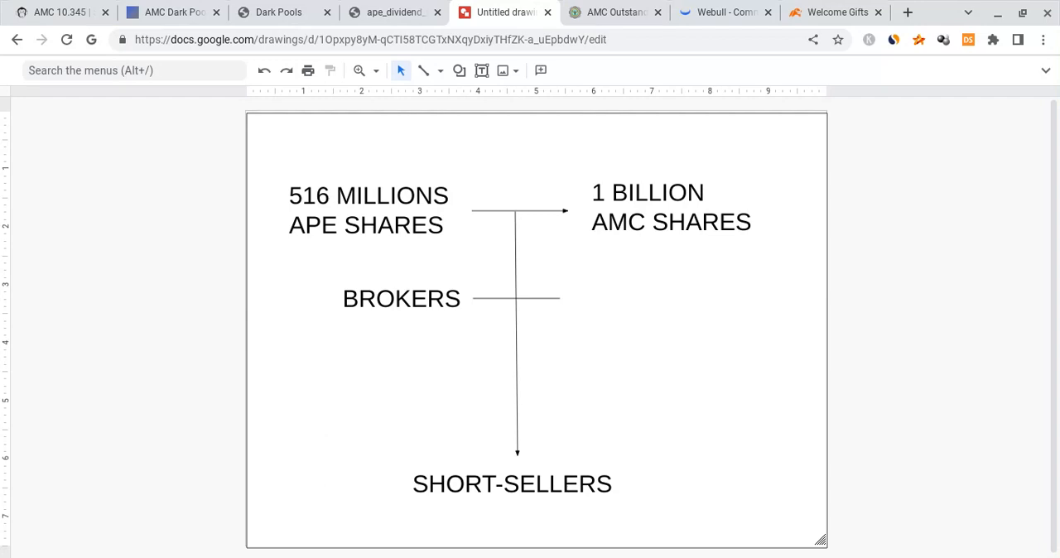
{"action": "mouse_move", "coordinate": [855, 13]}
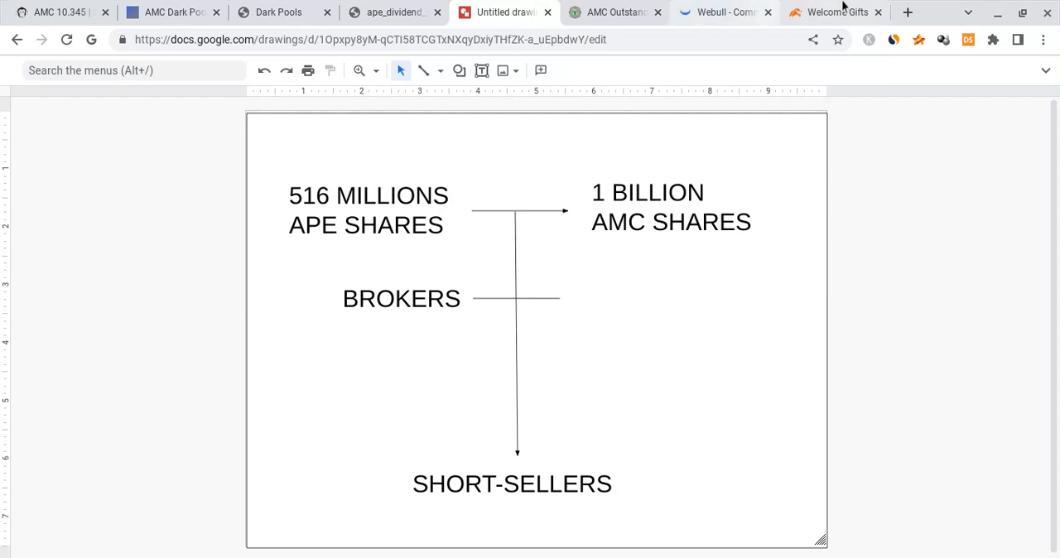
Glance at the moomoo free-stocks page, then bring up the APE dividend FAQ document
{"action": "left_click", "coordinate": [833, 12]}
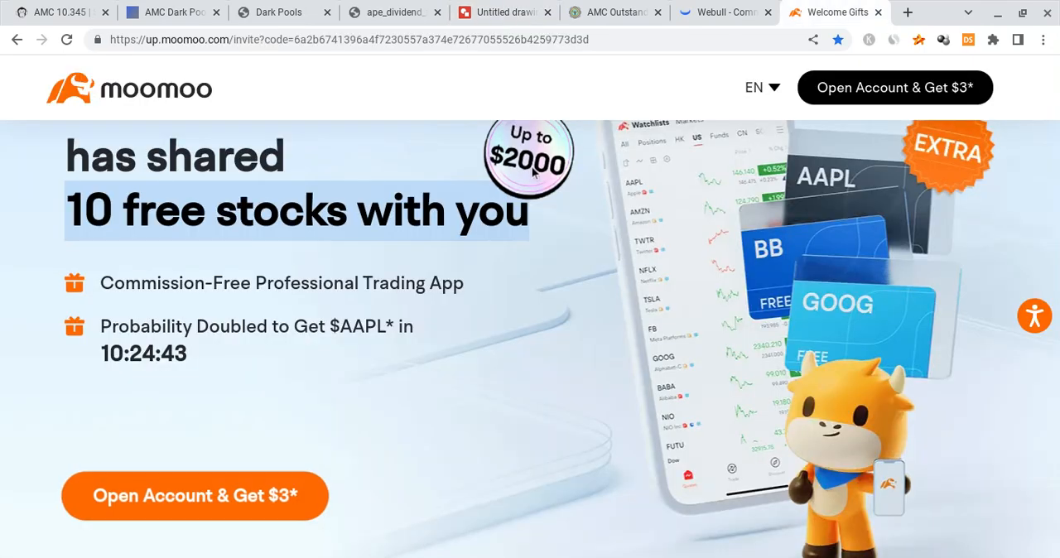
{"action": "mouse_move", "coordinate": [415, 209]}
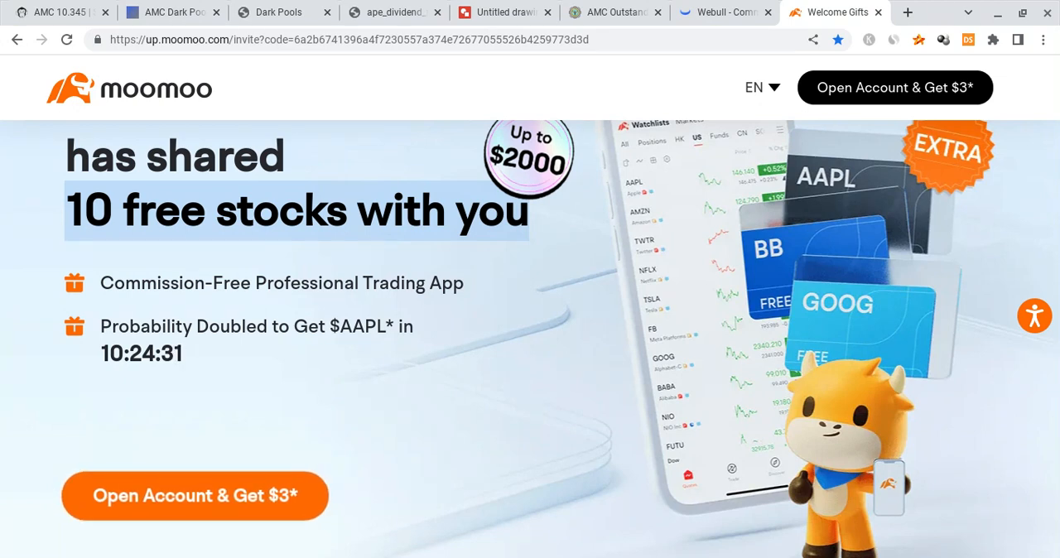
{"action": "mouse_move", "coordinate": [576, 319]}
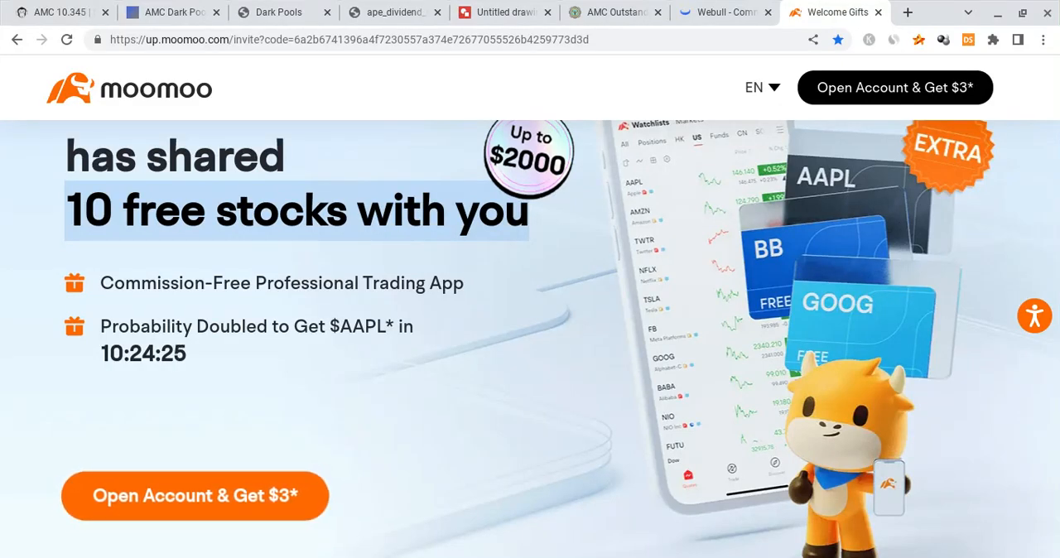
{"action": "left_click", "coordinate": [504, 12]}
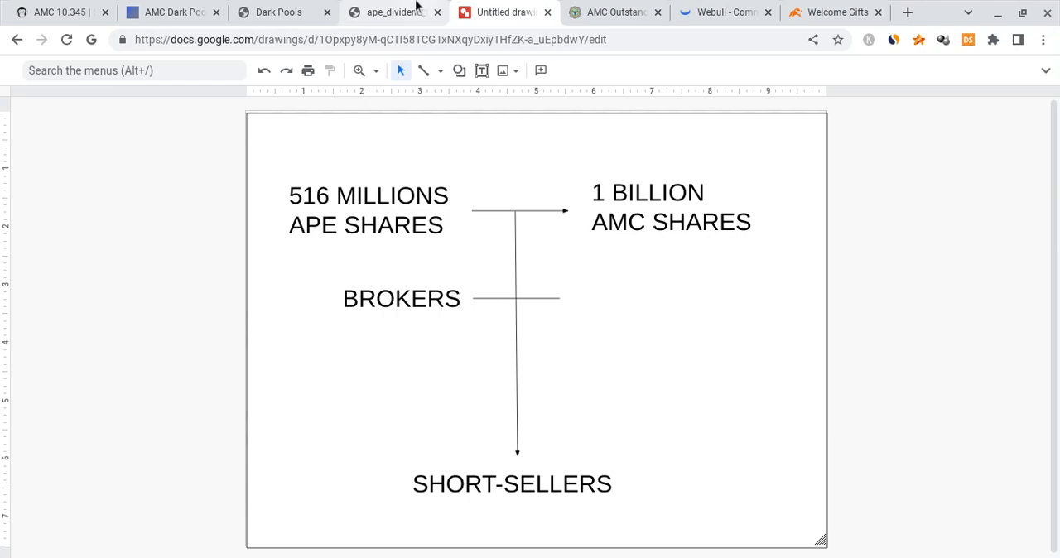
{"action": "left_click", "coordinate": [396, 12]}
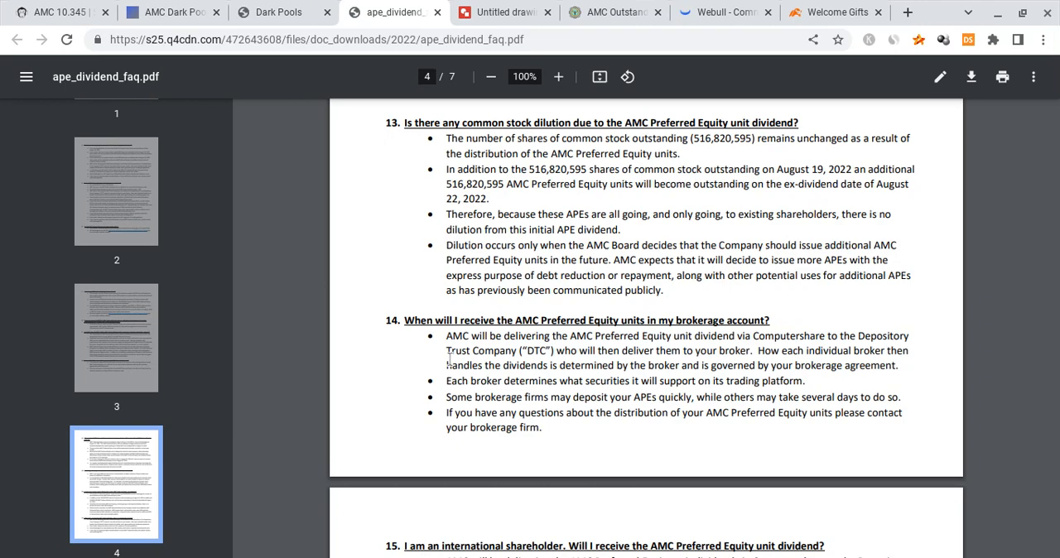
Highlight the answer on AMC delivering units via Computershare and DTC to your broker
{"action": "left_click_drag", "start_coordinate": [446, 335], "coordinate": [554, 335]}
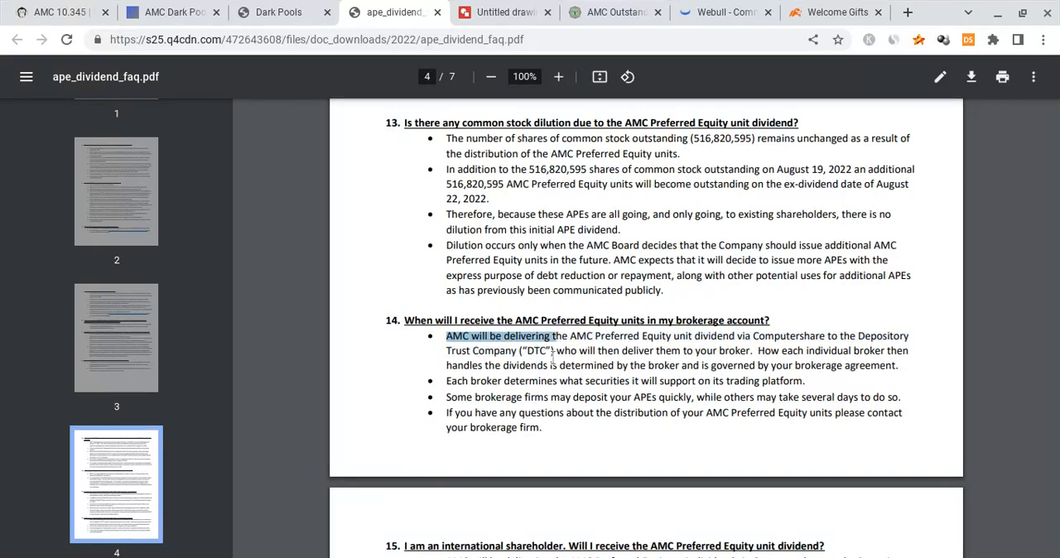
{"action": "left_click_drag", "start_coordinate": [548, 336], "coordinate": [655, 336]}
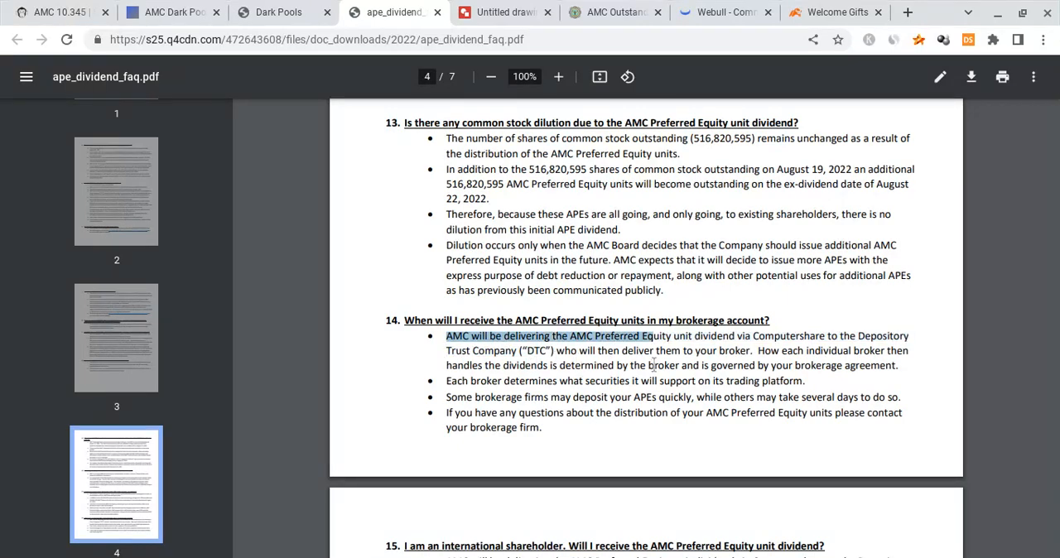
{"action": "left_click_drag", "start_coordinate": [654, 335], "coordinate": [733, 335]}
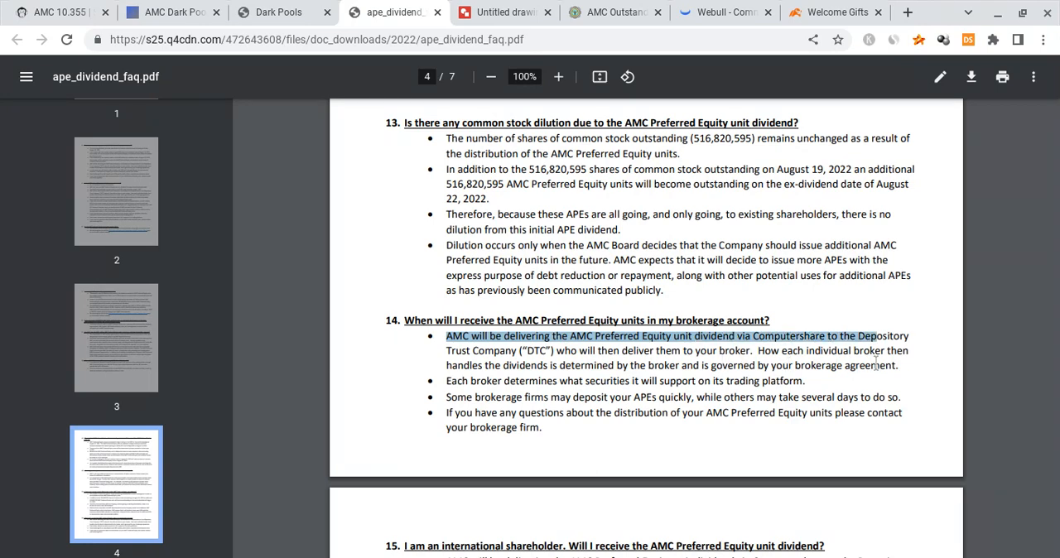
{"action": "left_click_drag", "start_coordinate": [878, 336], "coordinate": [555, 351]}
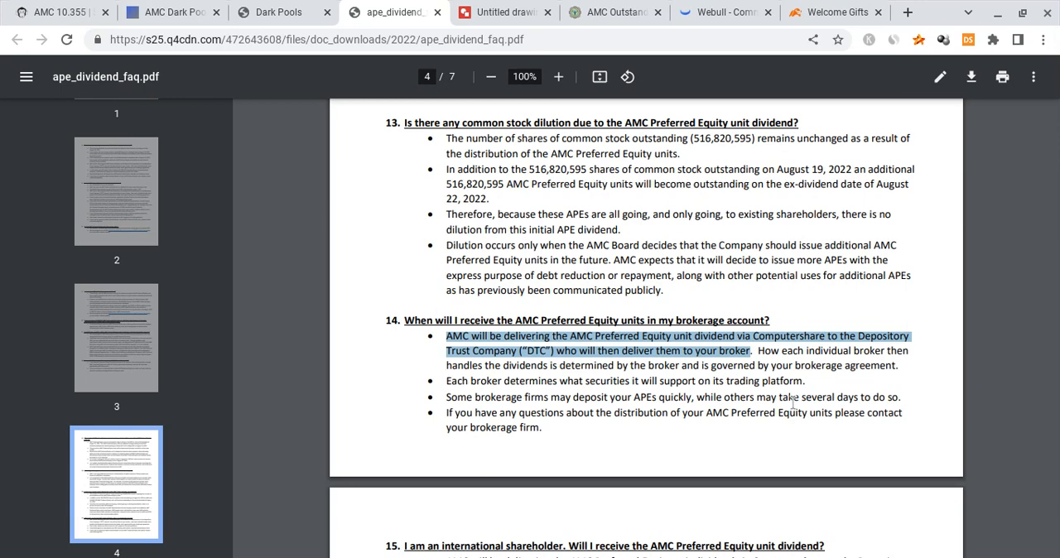
{"action": "mouse_move", "coordinate": [793, 401]}
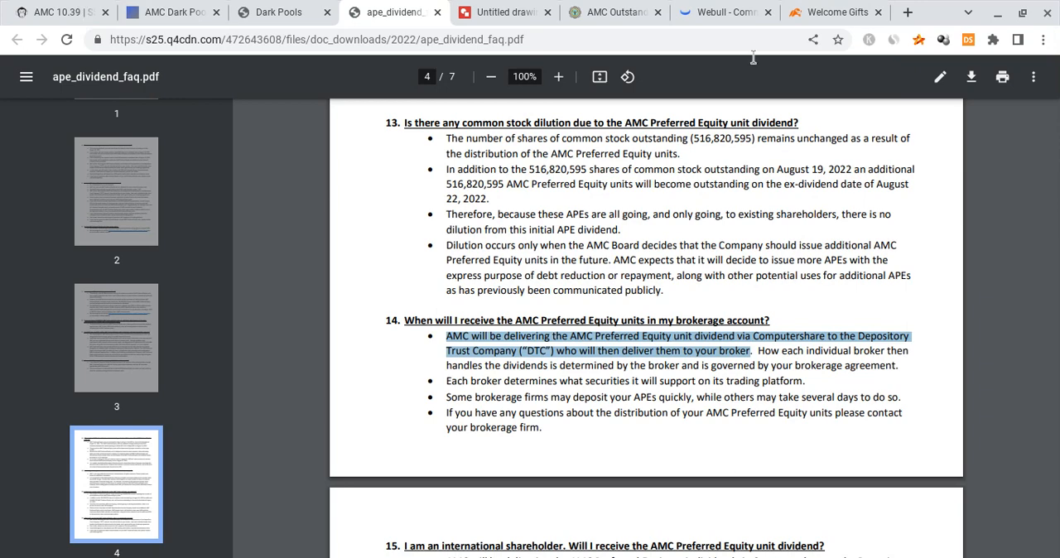
Revisit the diagram's '1 BILLION AMC SHARES' label, then view AMC's fails-to-deliver chart
{"action": "left_click", "coordinate": [505, 12]}
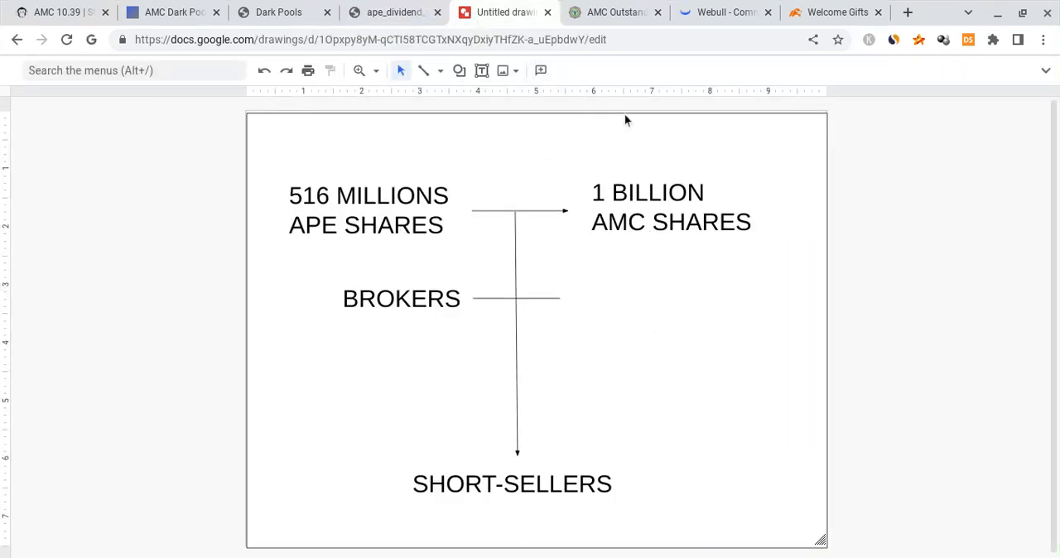
{"action": "double_click", "coordinate": [648, 192]}
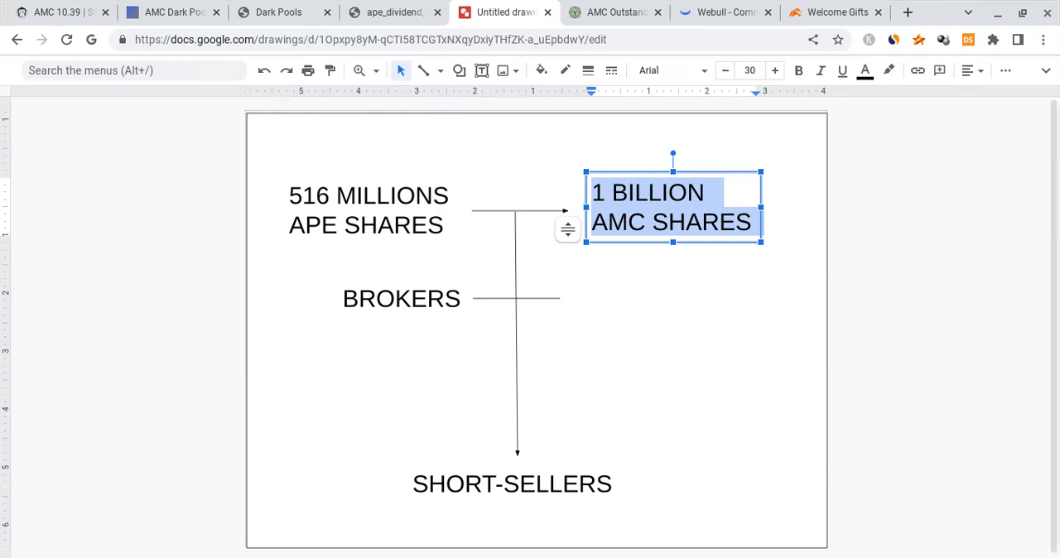
{"action": "left_click", "coordinate": [614, 12]}
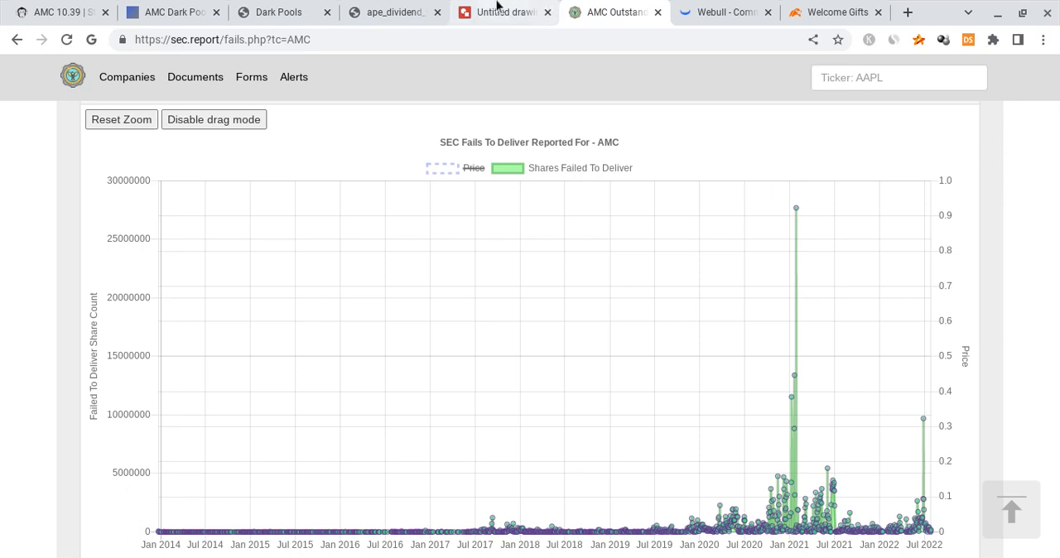
Return to the share-flow diagram and backspace to fix the '516 MILLIONS' label typo
{"action": "left_click", "coordinate": [503, 12]}
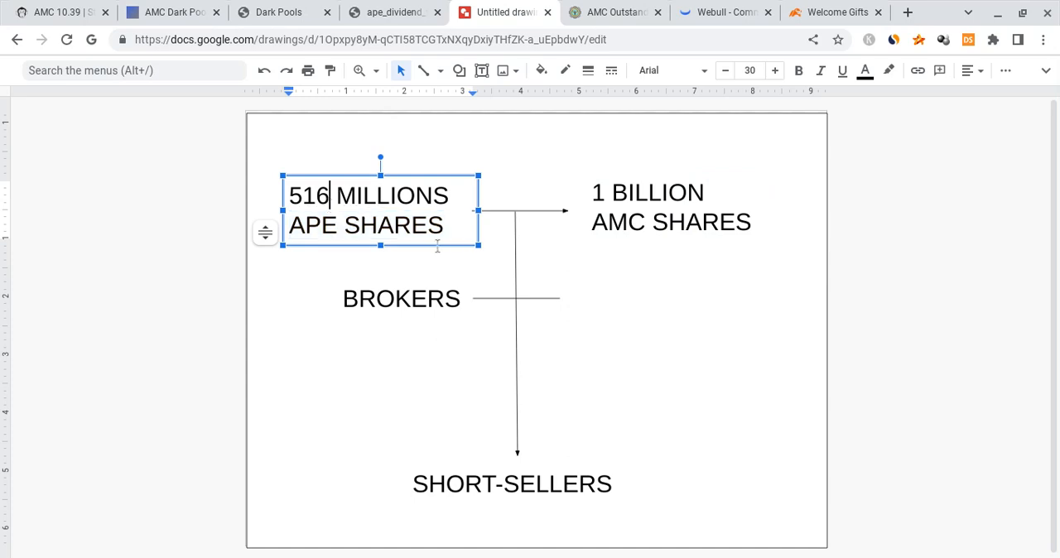
{"action": "key", "text": "Backspace"}
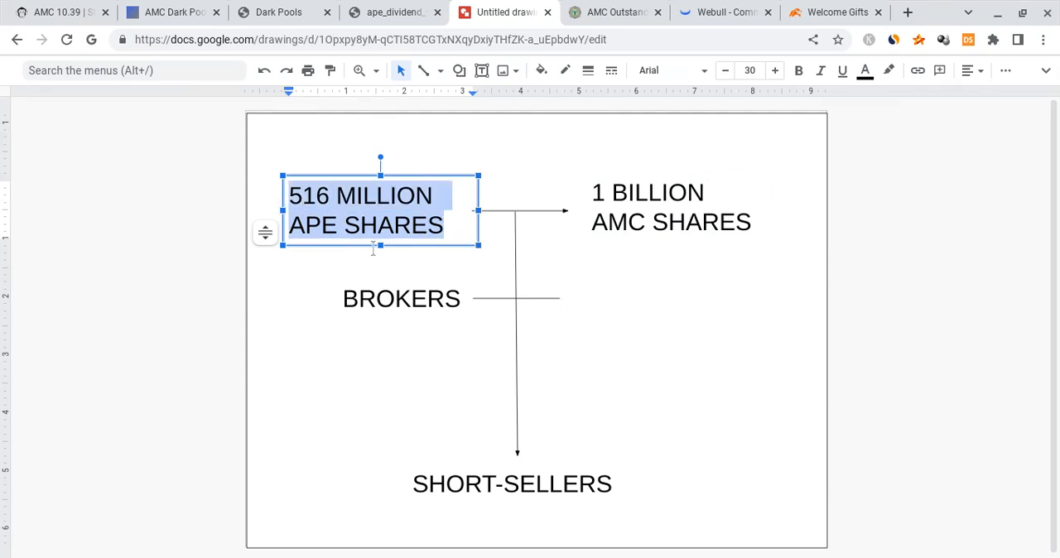
Type 'UNITS' so the top-left label reads '516 MILLION APE UNITS'
{"action": "type", "text": "U"}
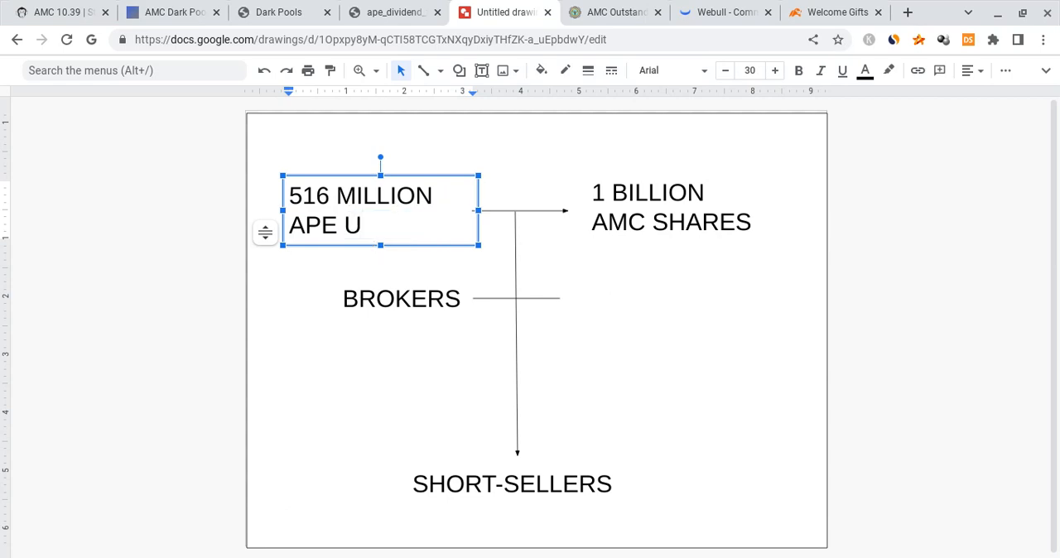
{"action": "type", "text": "NITS"}
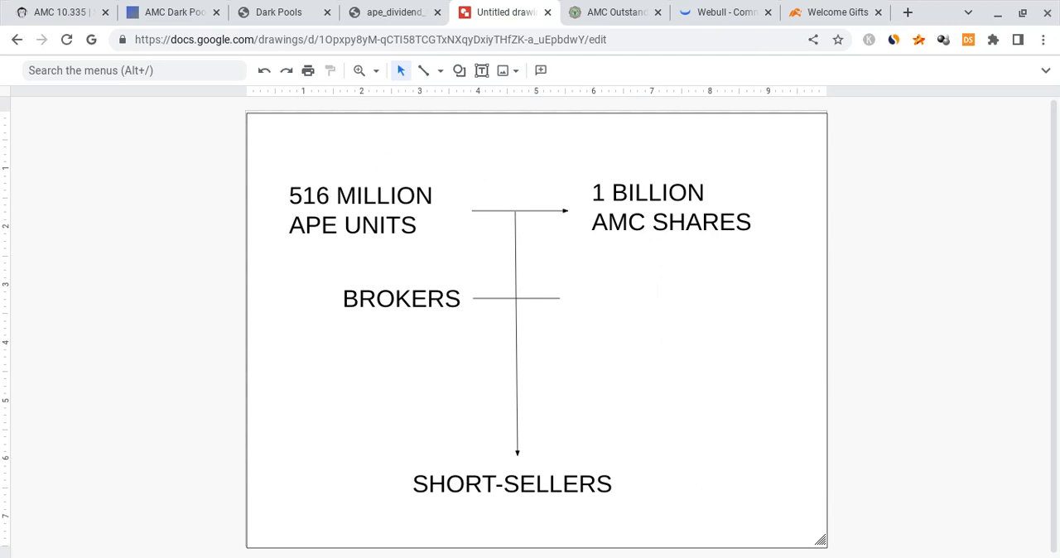
{"action": "double_click", "coordinate": [401, 298]}
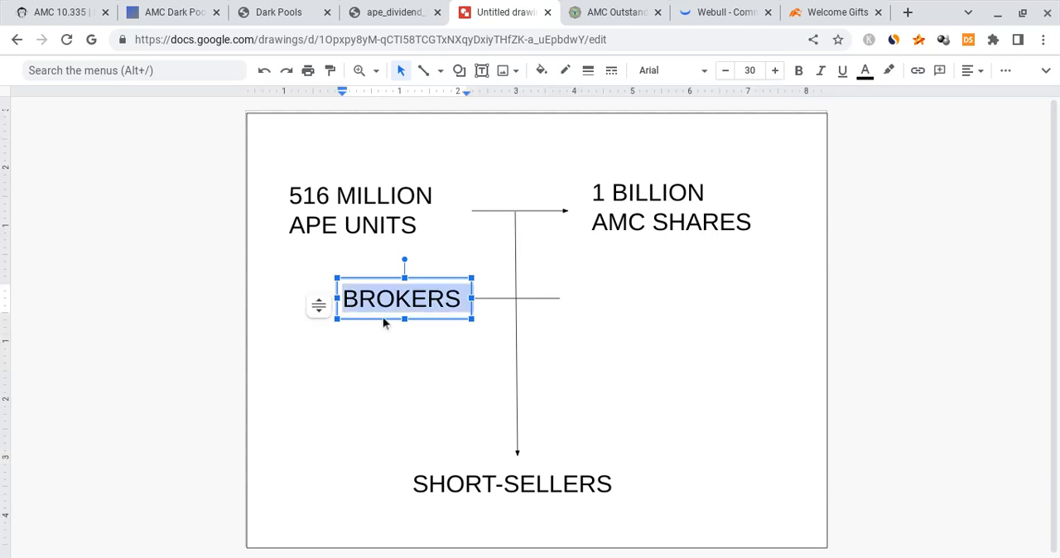
{"action": "mouse_move", "coordinate": [288, 259]}
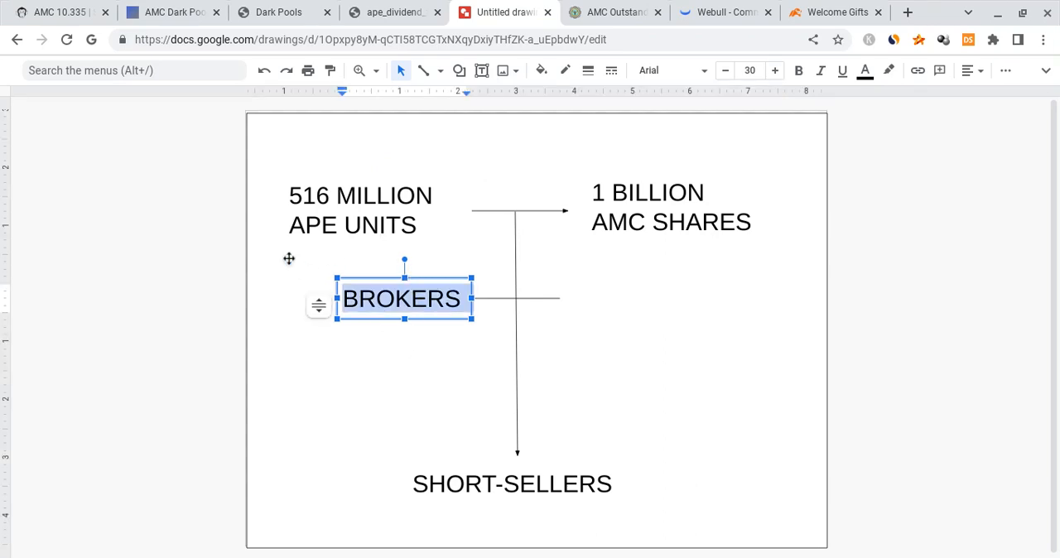
{"action": "mouse_move", "coordinate": [636, 141]}
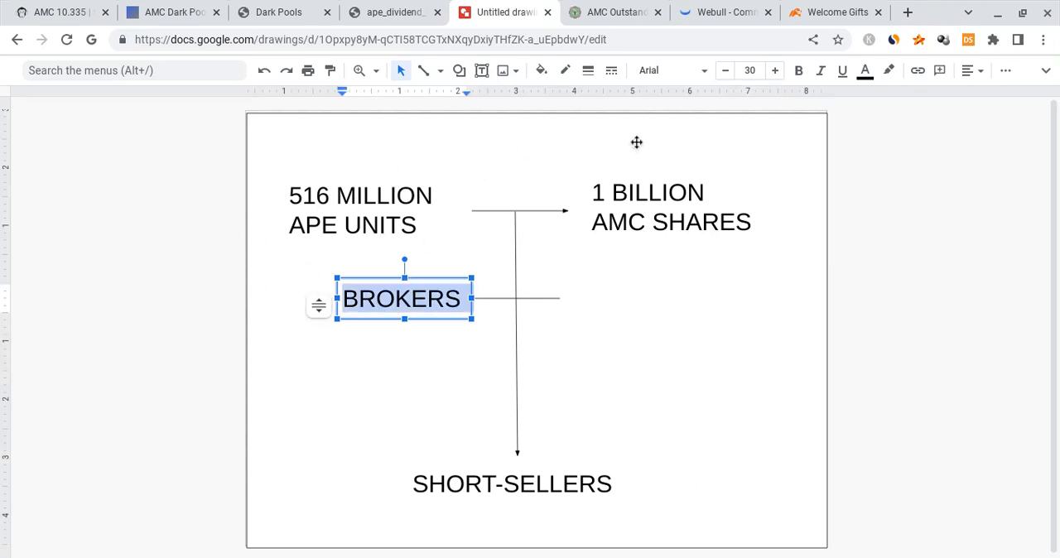
{"action": "mouse_move", "coordinate": [675, 262]}
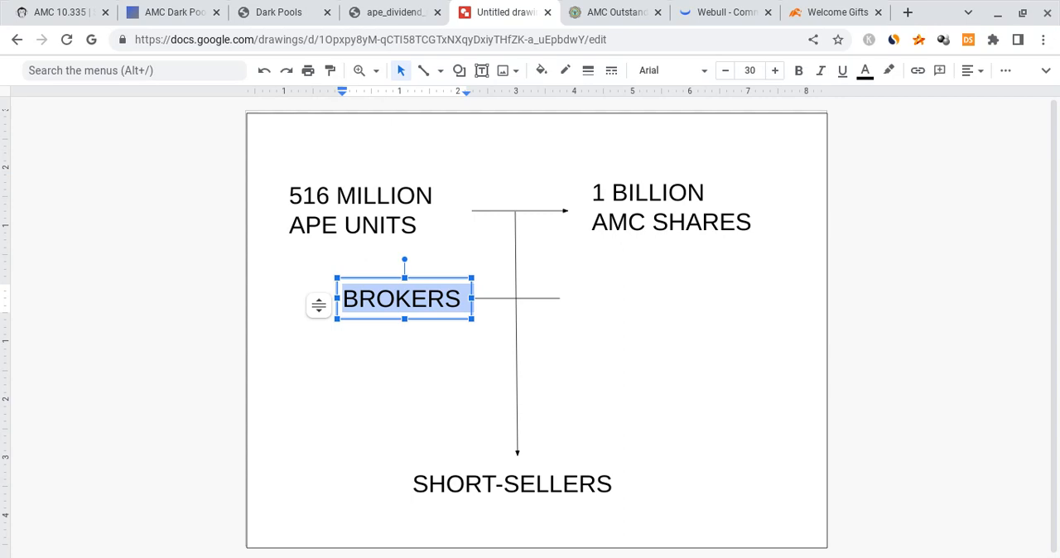
{"action": "mouse_move", "coordinate": [536, 486]}
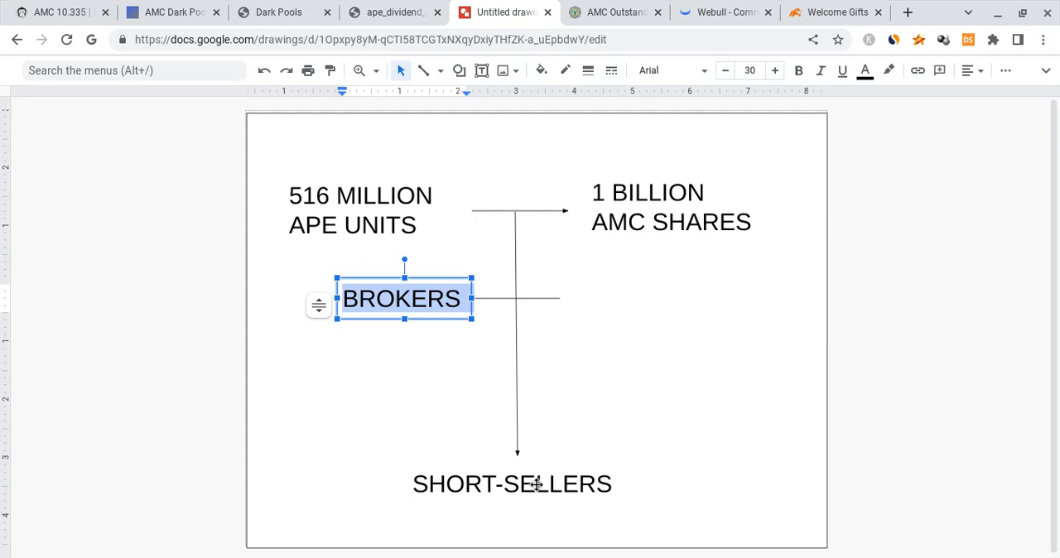
{"action": "left_click", "coordinate": [511, 485]}
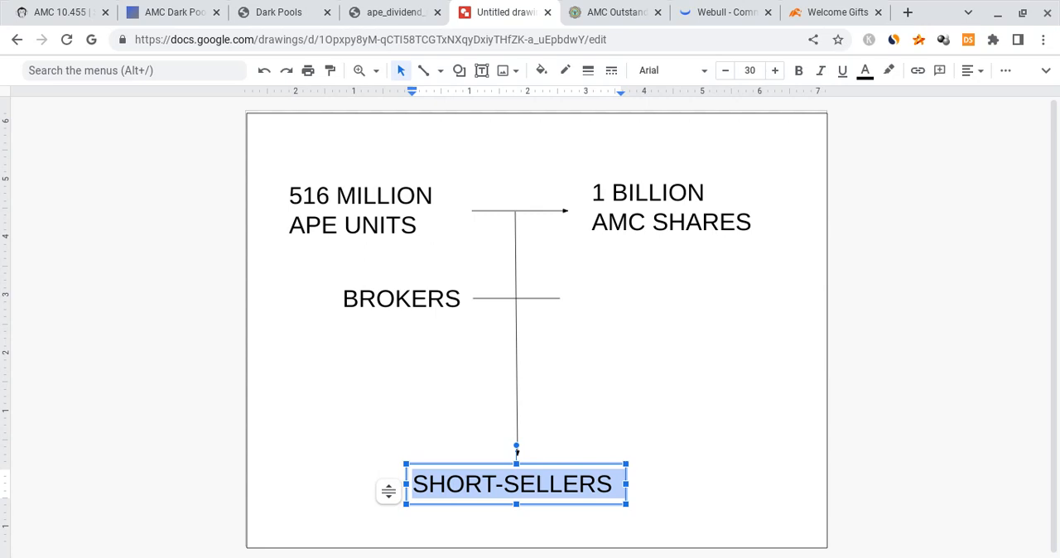
{"action": "left_click", "coordinate": [360, 195]}
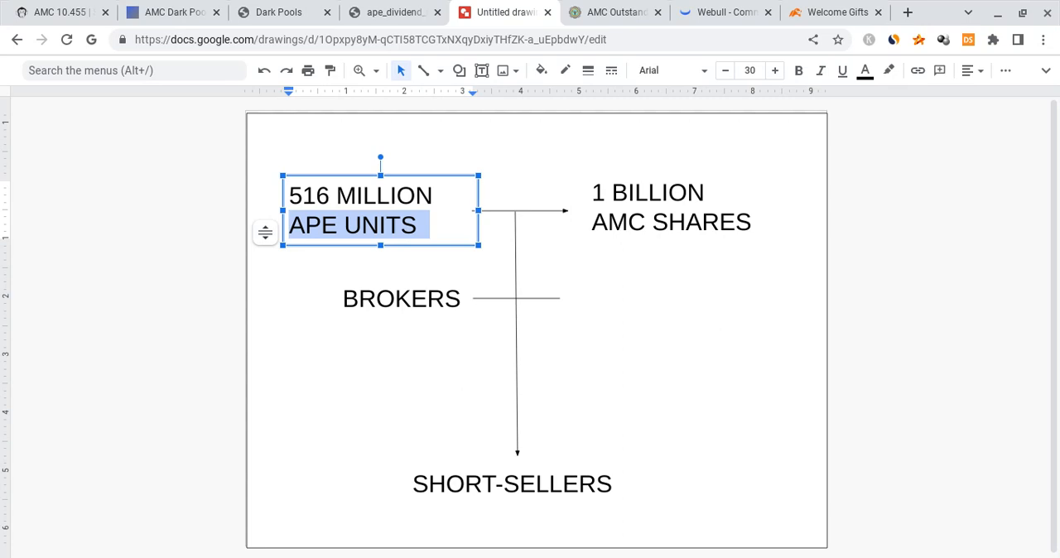
{"action": "mouse_move", "coordinate": [431, 136]}
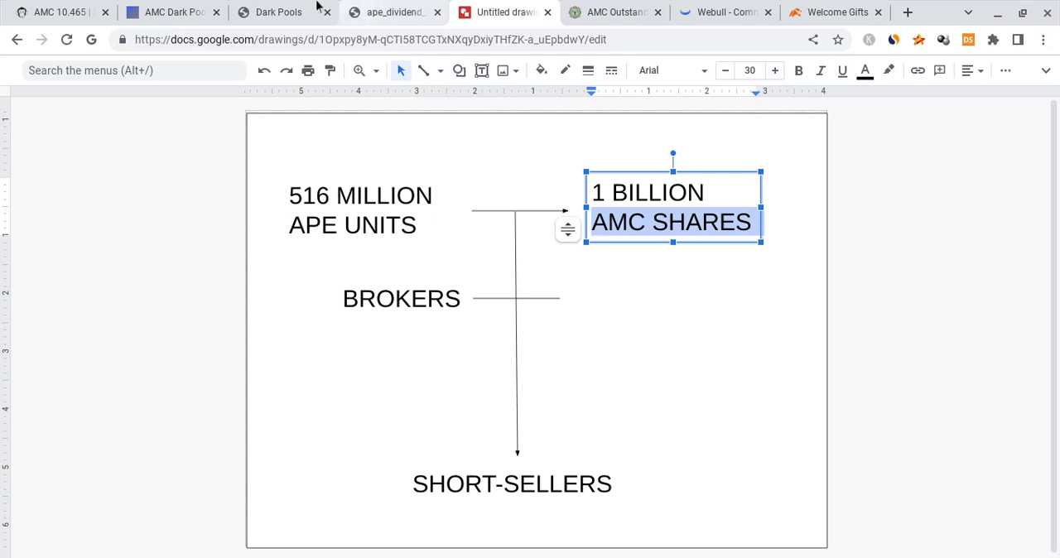
Switch to Stockgrid's AMC dark pools page and scroll to the Price vs Short Volume % chart
{"action": "left_click", "coordinate": [279, 12]}
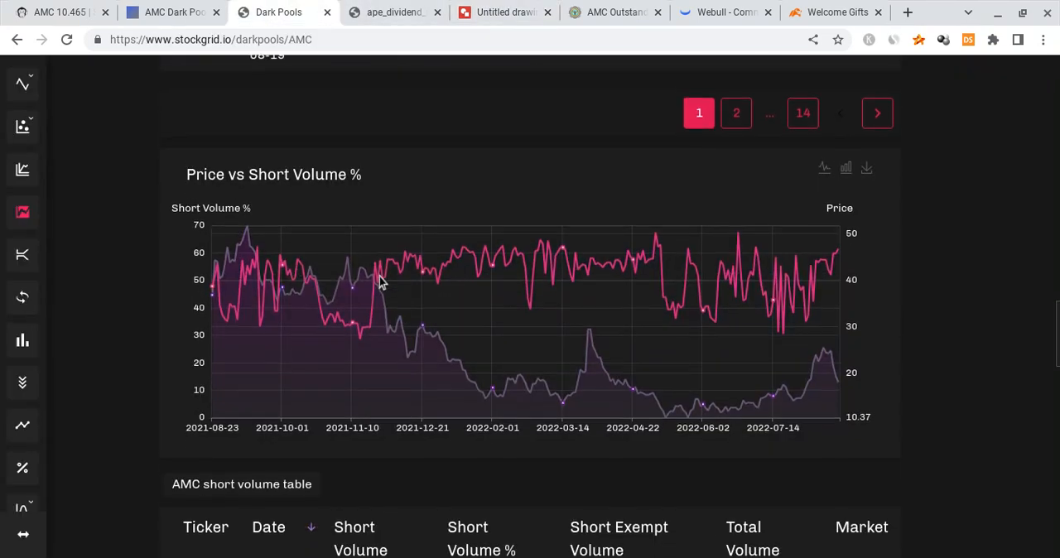
{"action": "scroll", "scroll_direction": "down", "scroll_amount": 3}
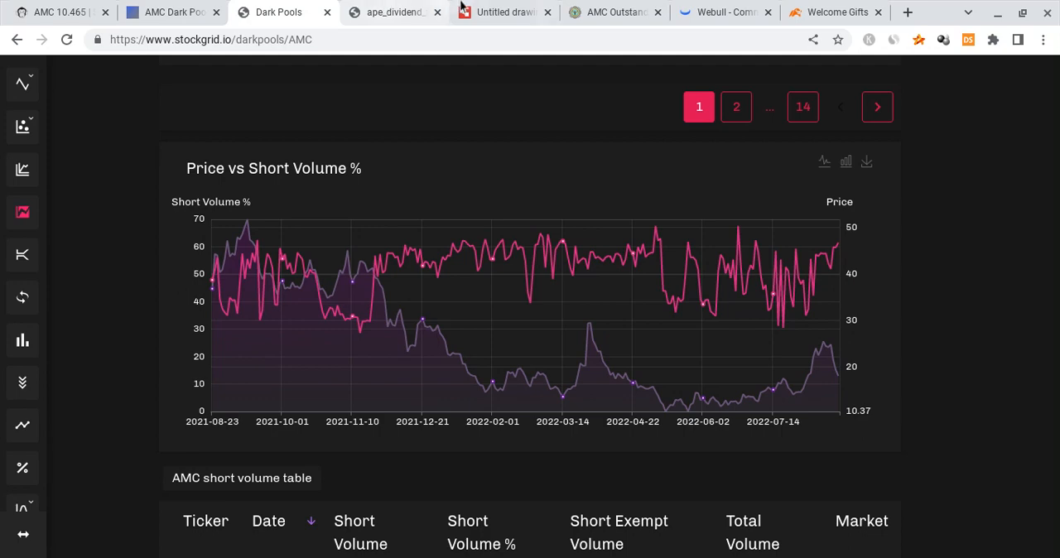
Go back to the Untitled drawing and deselect everything on the canvas
{"action": "left_click", "coordinate": [505, 11]}
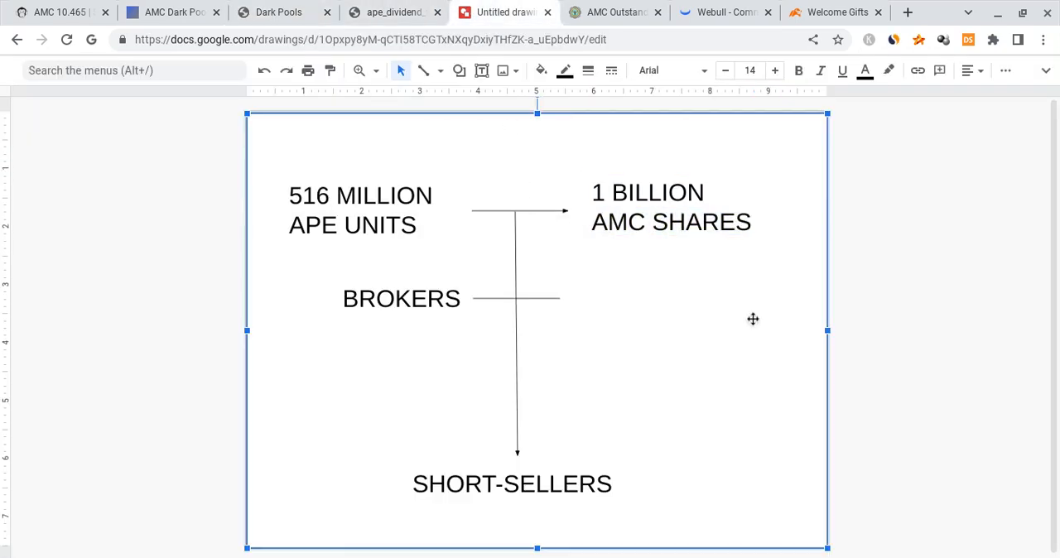
{"action": "left_click", "coordinate": [752, 319]}
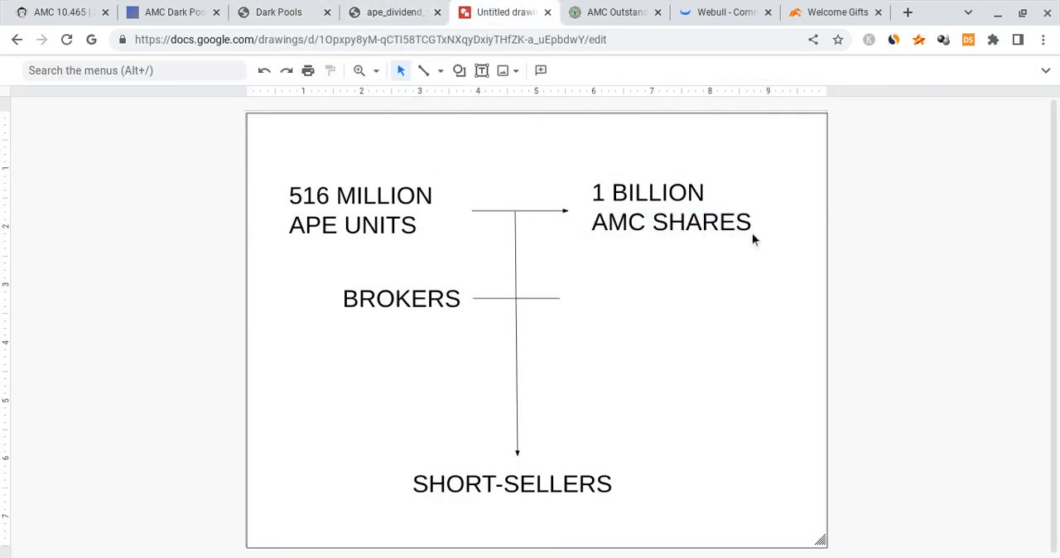
{"action": "mouse_move", "coordinate": [931, 281]}
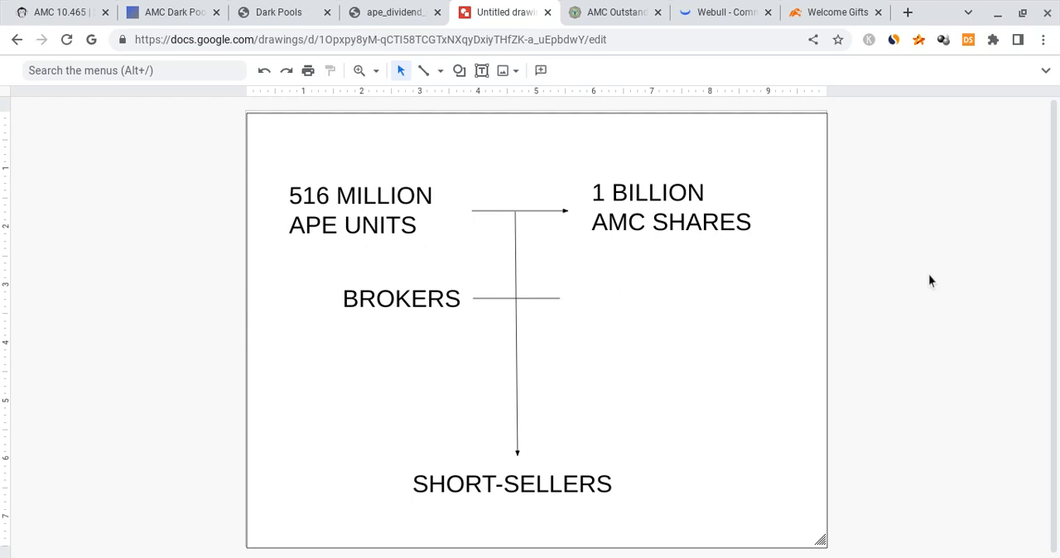